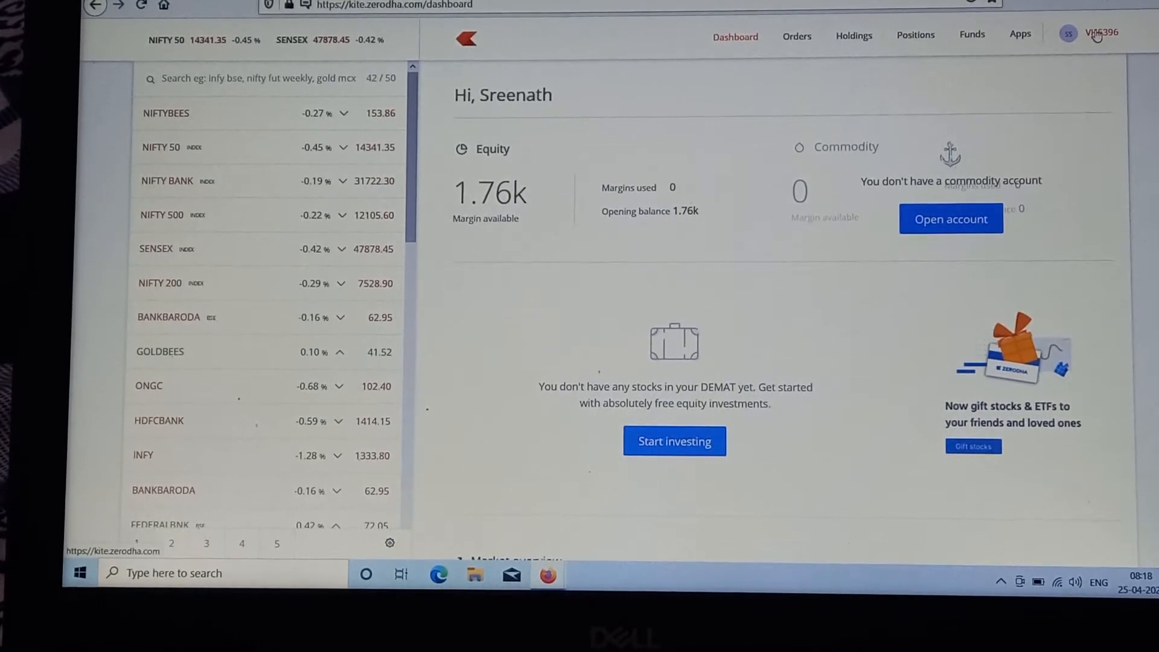
Step: Expand the account menu from the user ID in the top-right header
left_click(1068, 34)
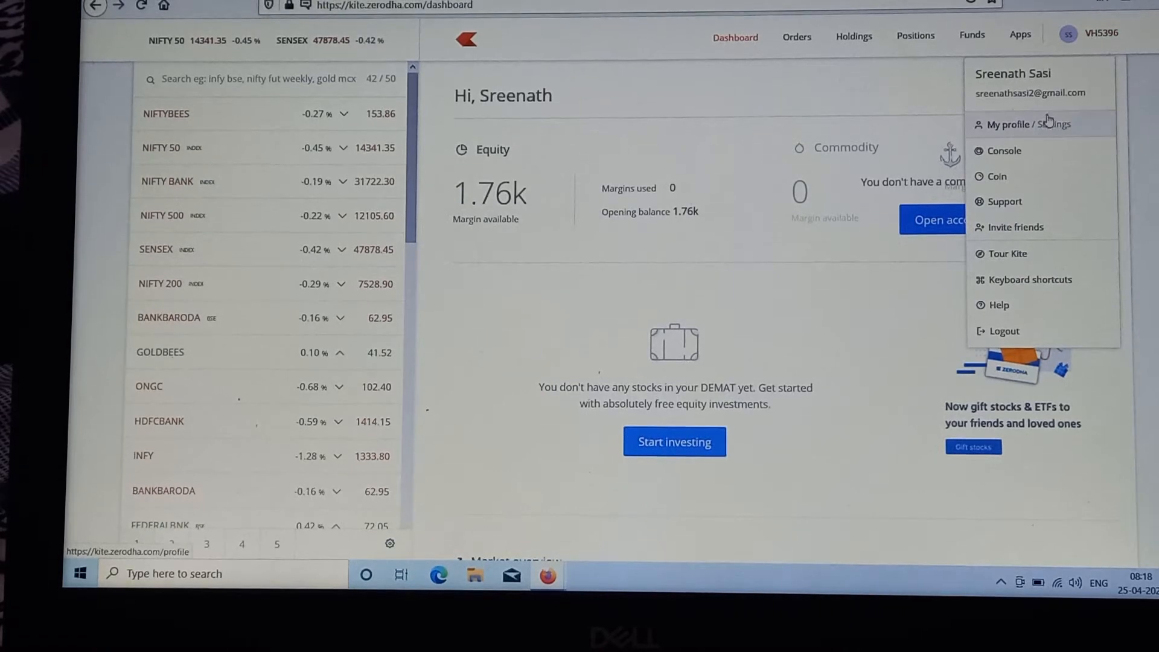
mouse_move(999, 133)
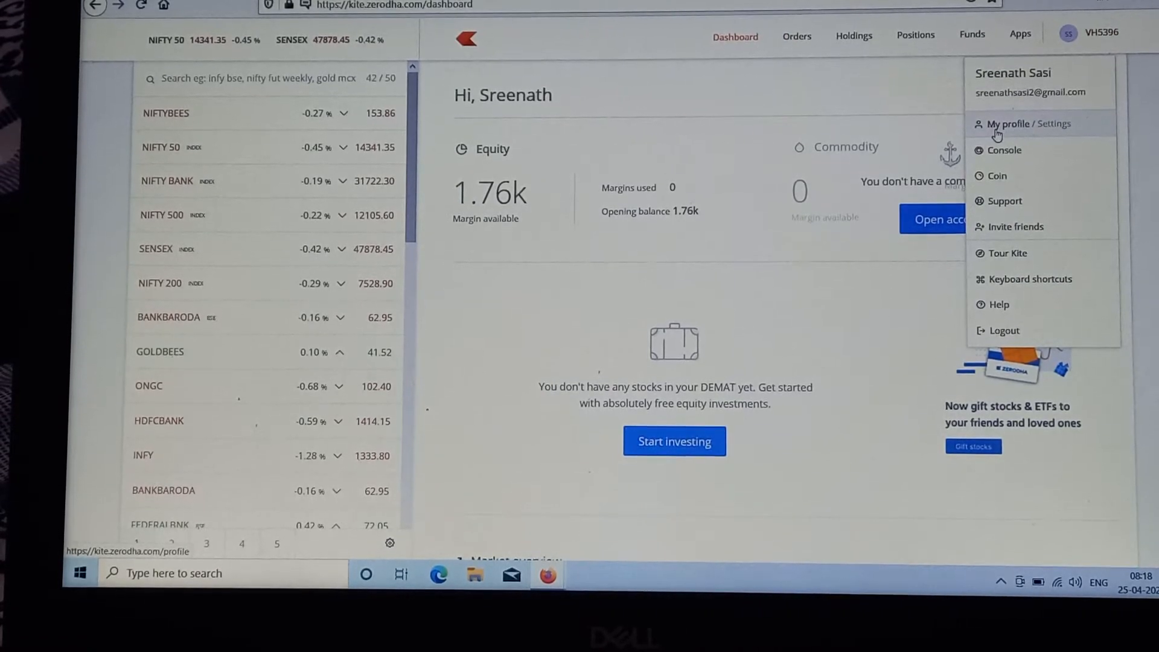
Step: Go to 'My profile / Settings' and scroll down to the Settings section with the theme choice
left_click(1026, 123)
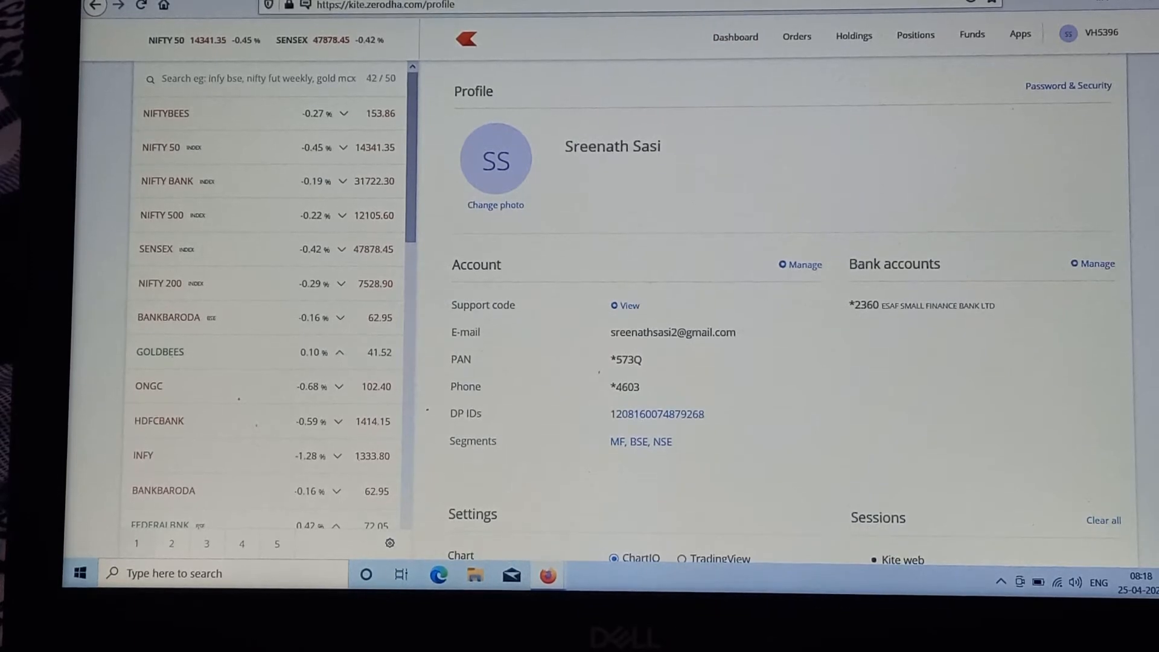
scroll("down", 3)
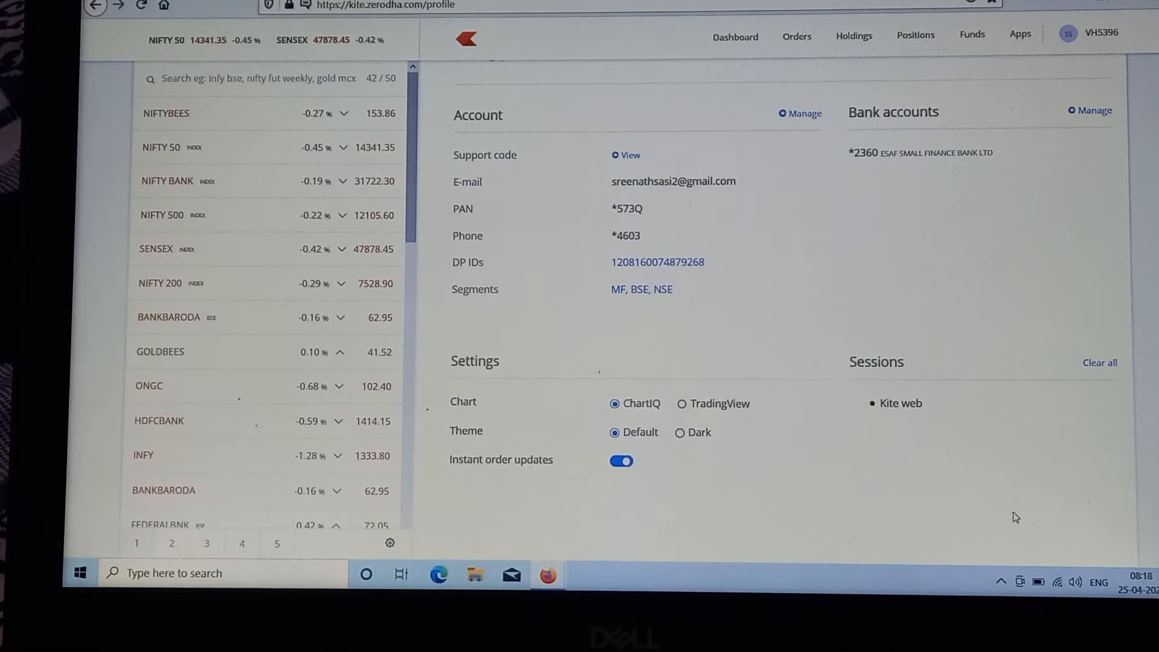
mouse_move(663, 450)
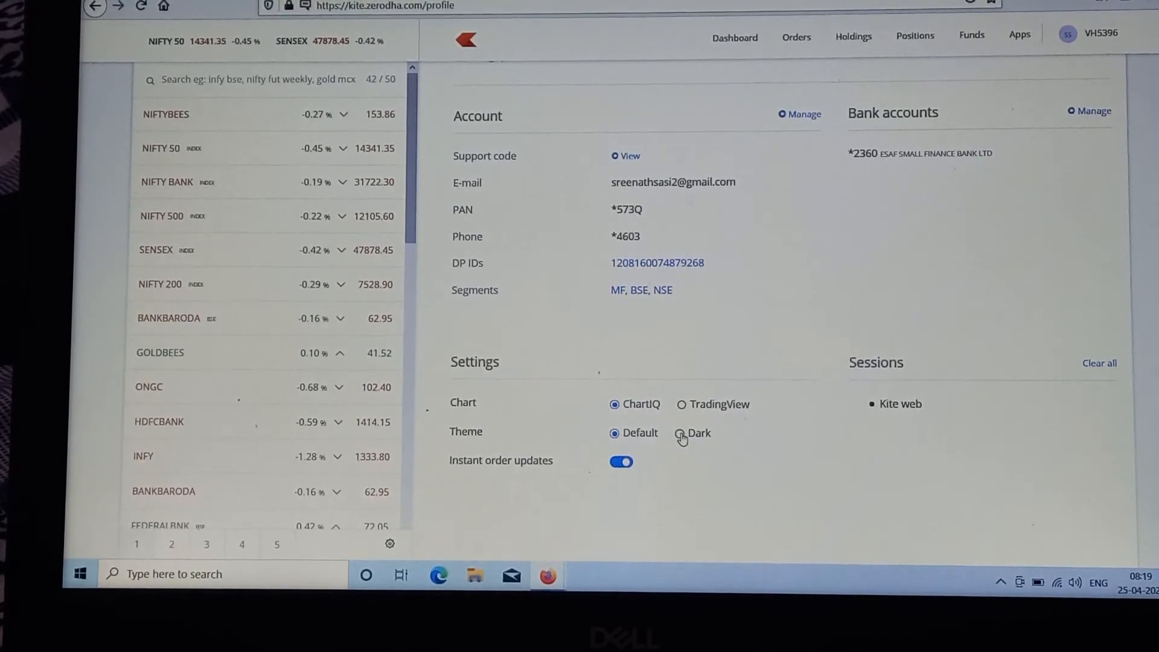
Step: Select the 'Dark' theme so the whole Kite interface switches to dark colours
left_click(680, 432)
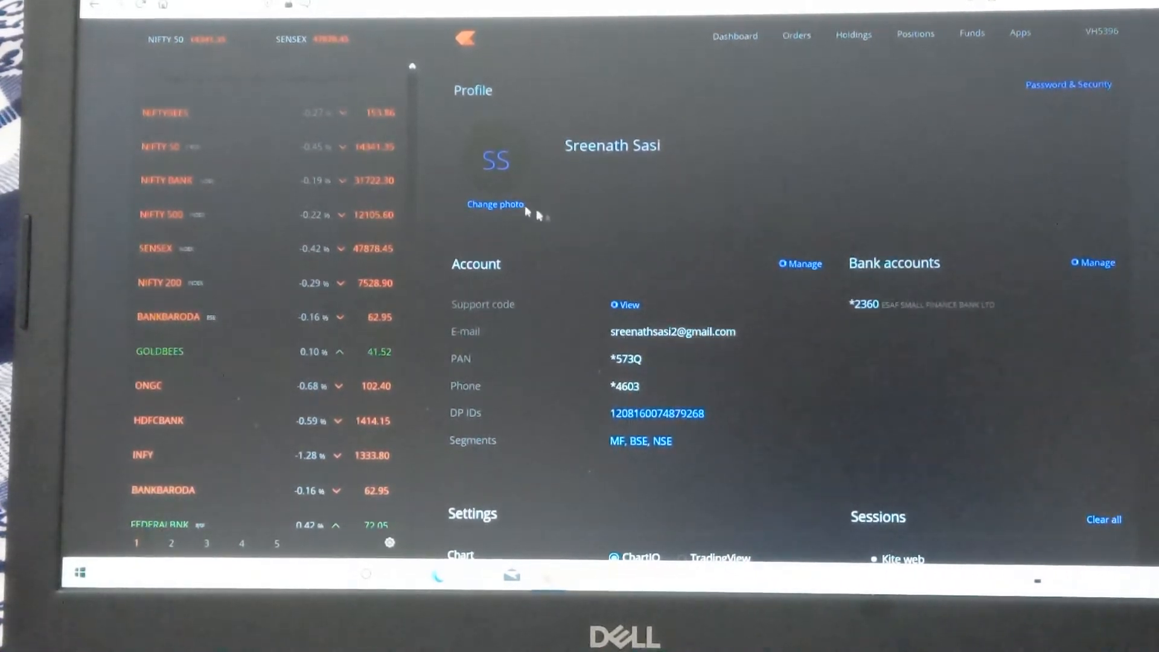
mouse_move(678, 267)
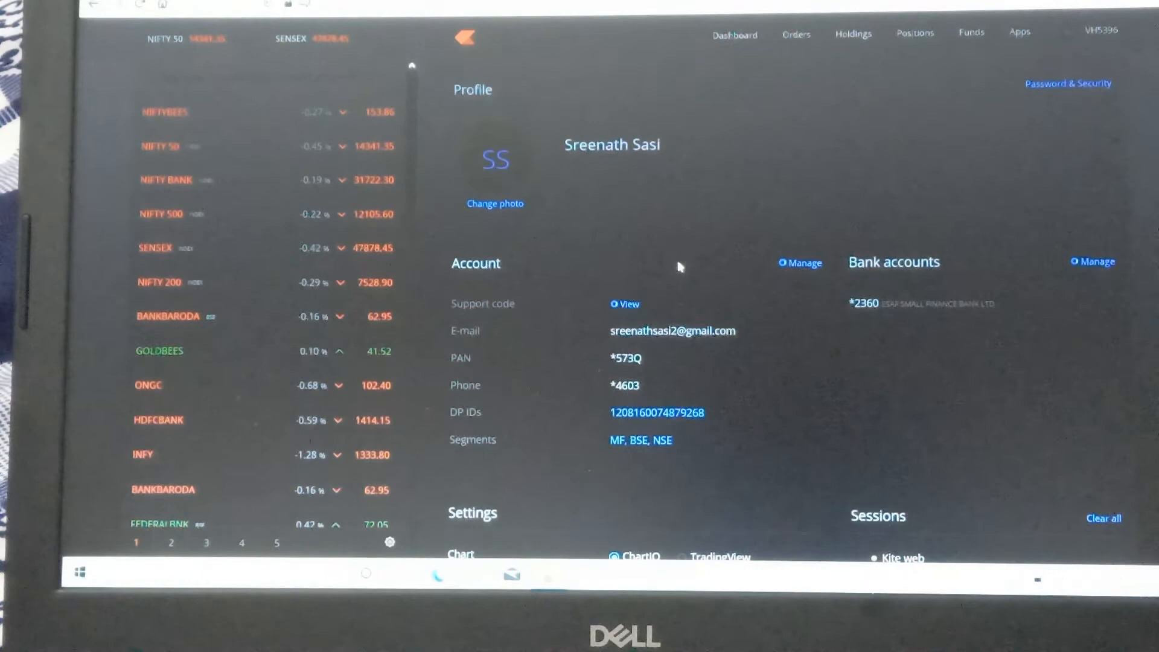